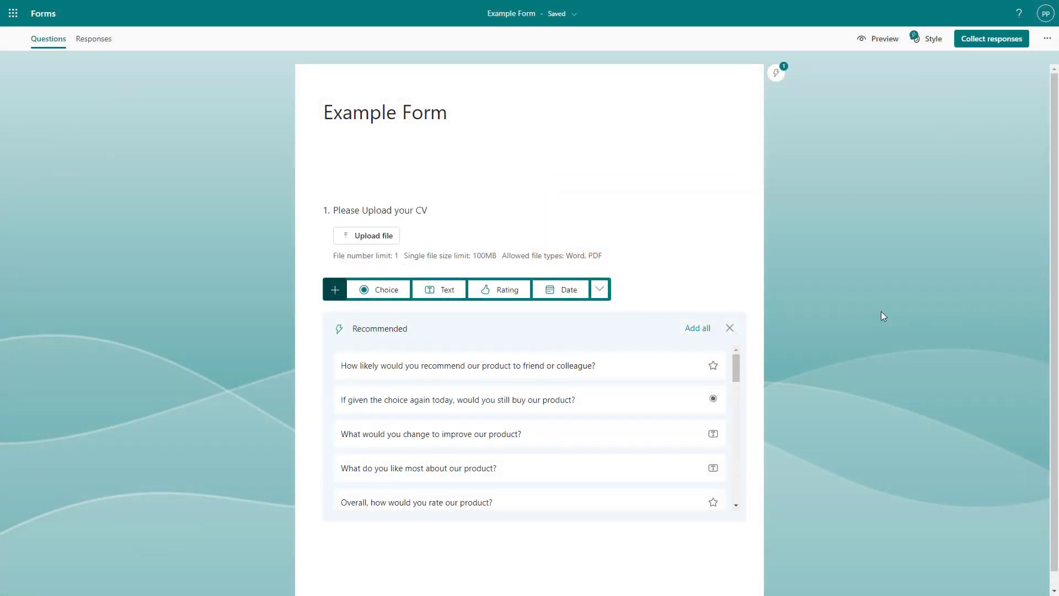
mouse_move(851, 193)
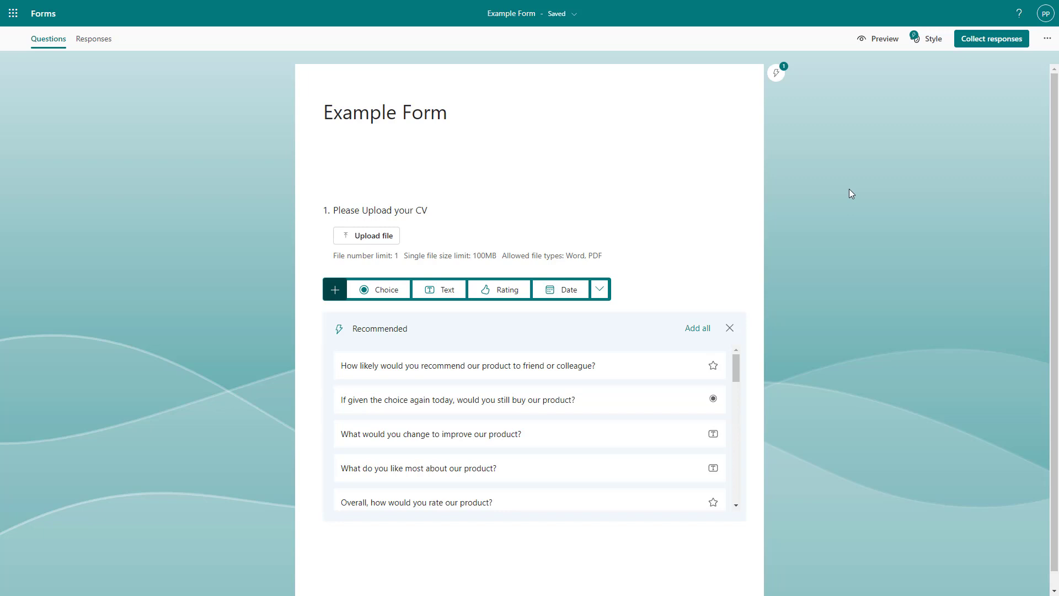
mouse_move(902, 159)
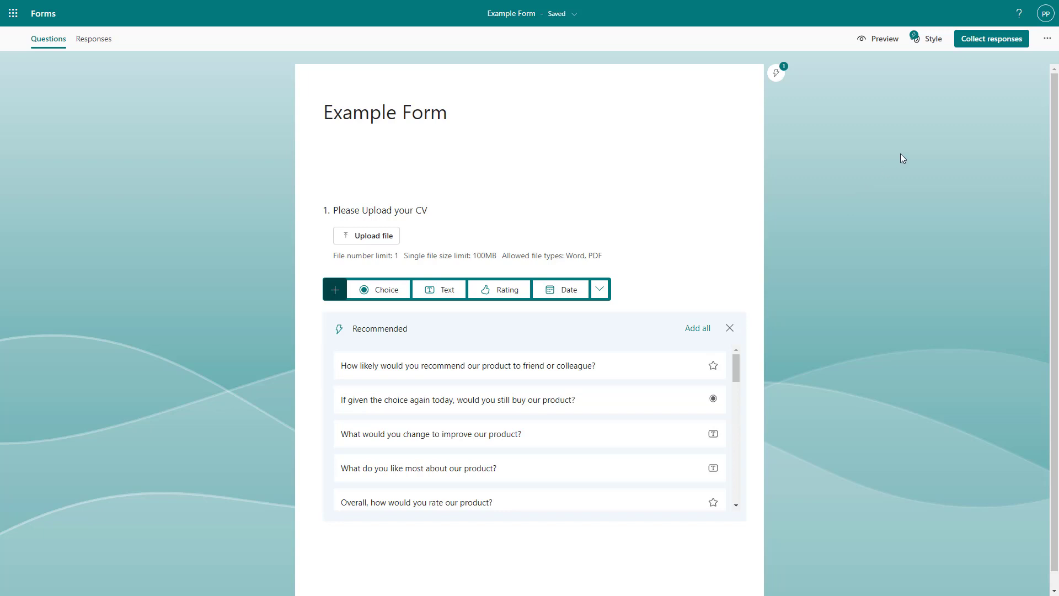
mouse_move(1046, 39)
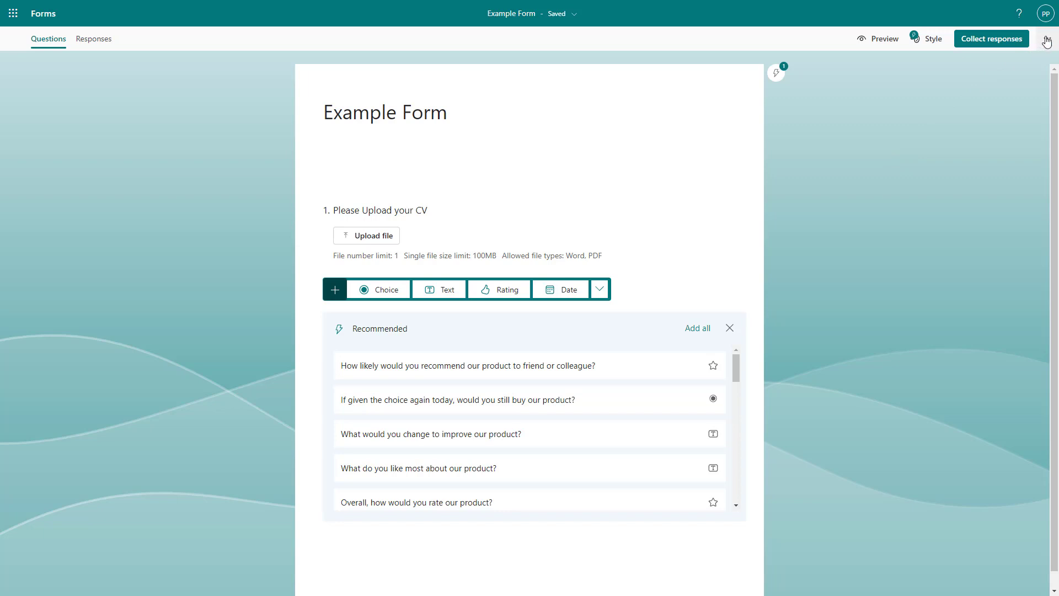
- Reach the Settings pane for Example Form via More options
left_click(1046, 38)
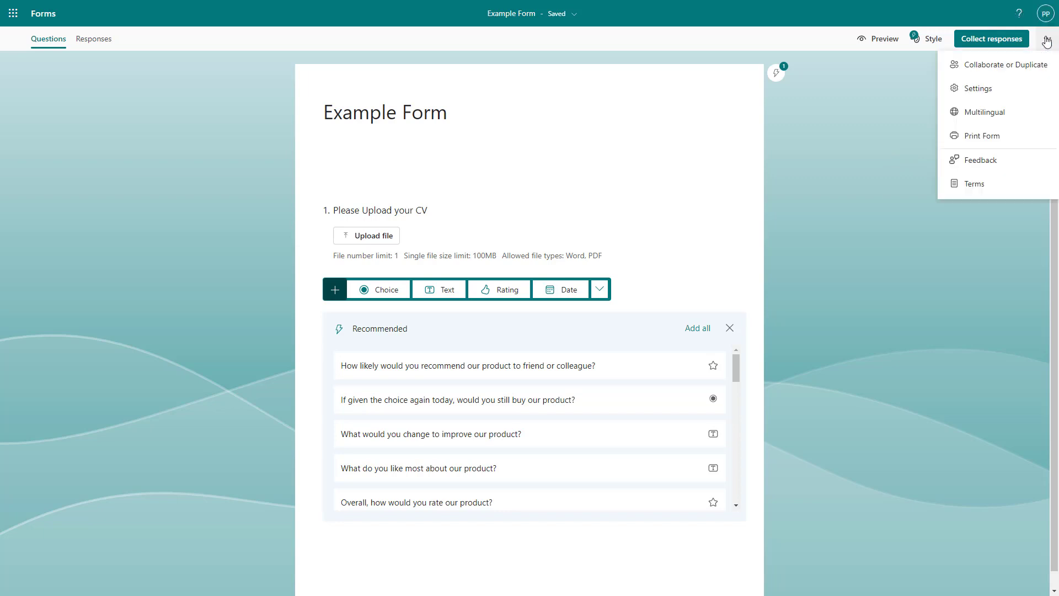
mouse_move(982, 94)
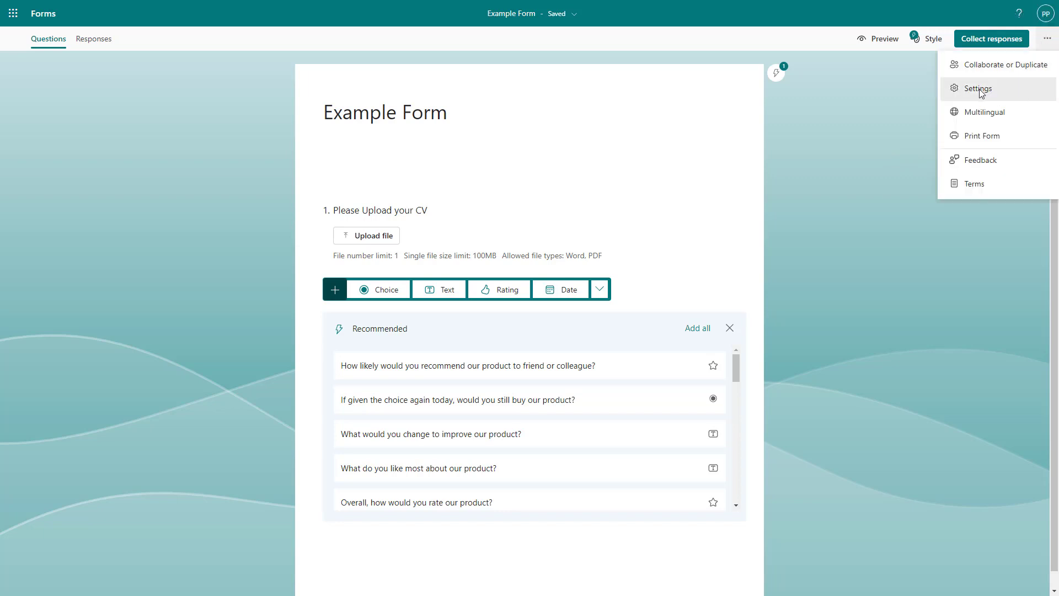
left_click(977, 88)
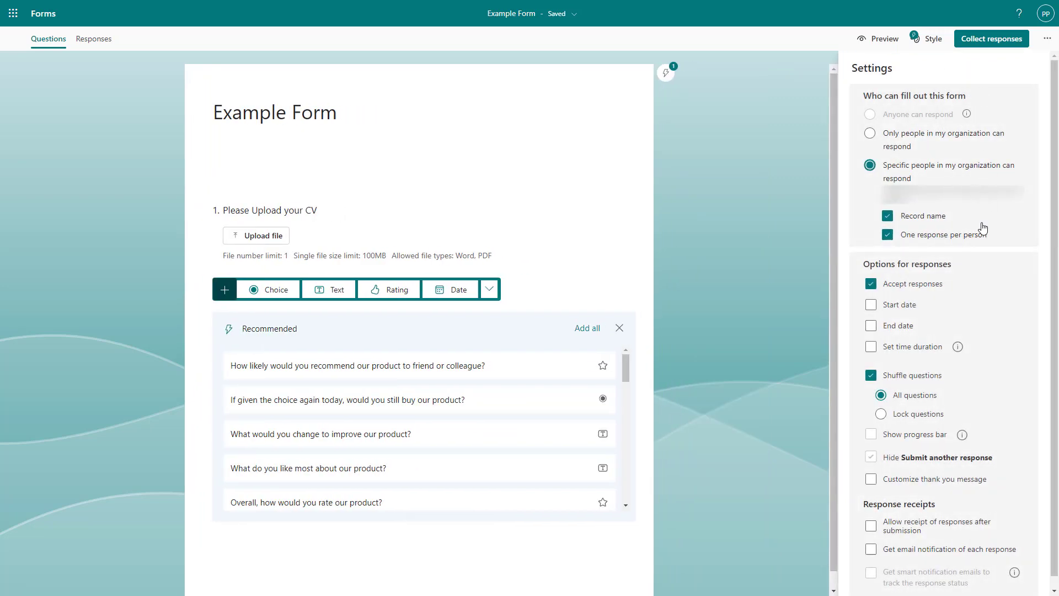
mouse_move(885, 508)
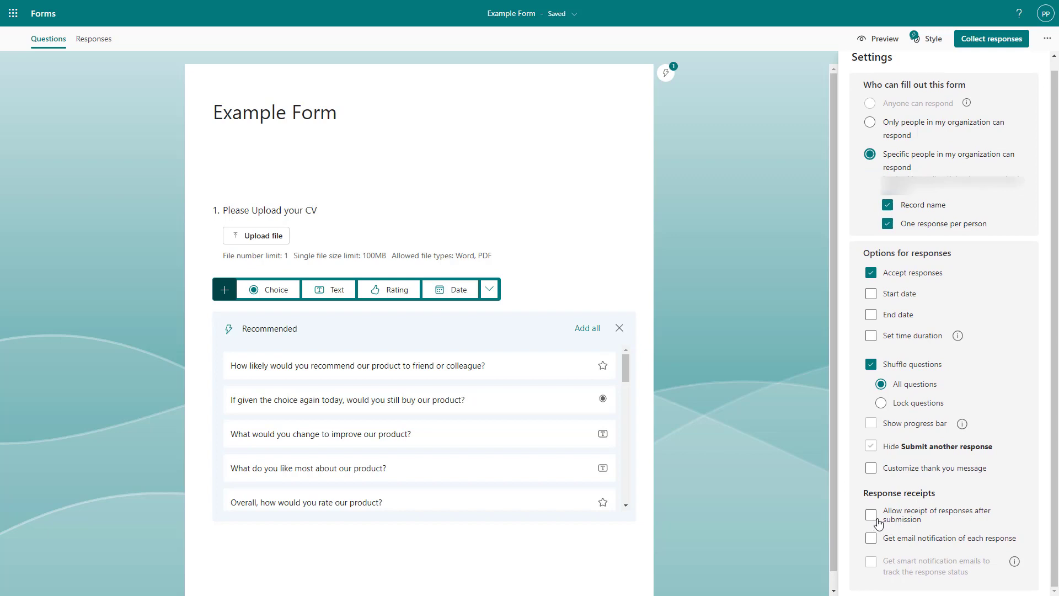
- Enable 'Allow receipt of responses after submission' and 'Get email notification of each response'
left_click(870, 513)
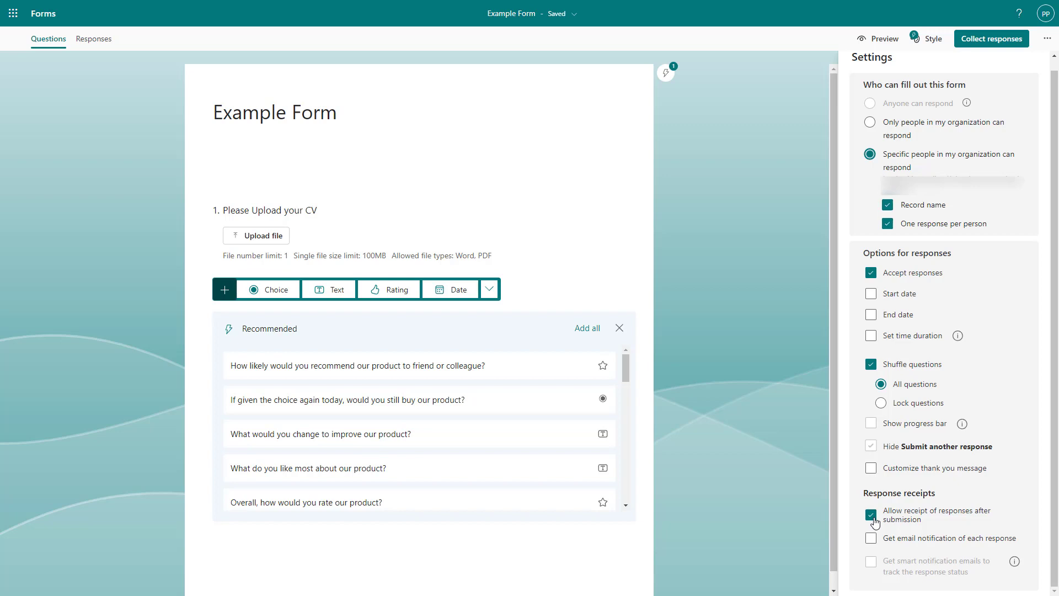
left_click(869, 539)
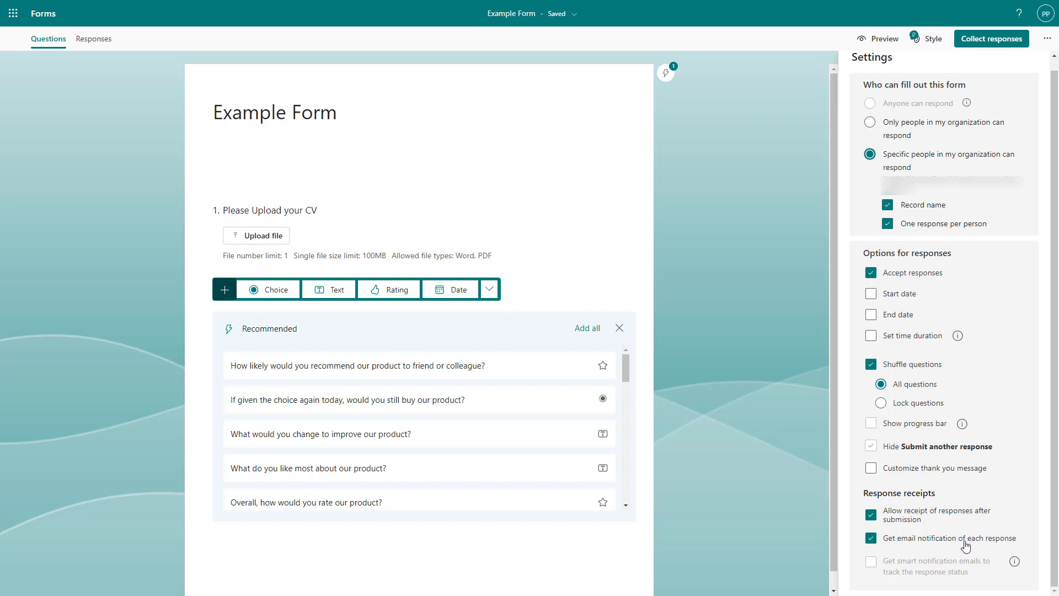
mouse_move(925, 551)
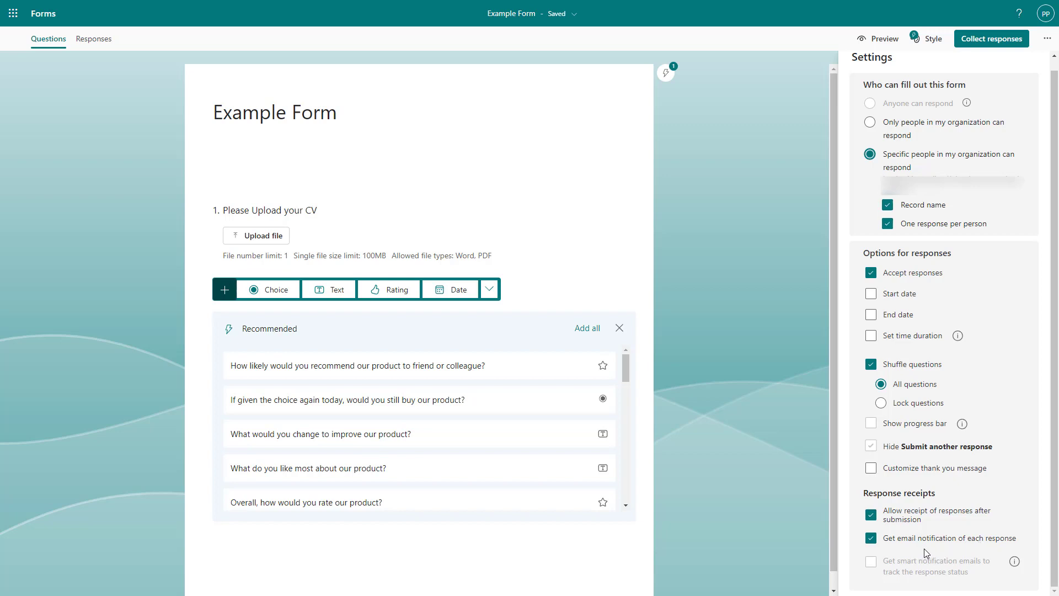
mouse_move(953, 542)
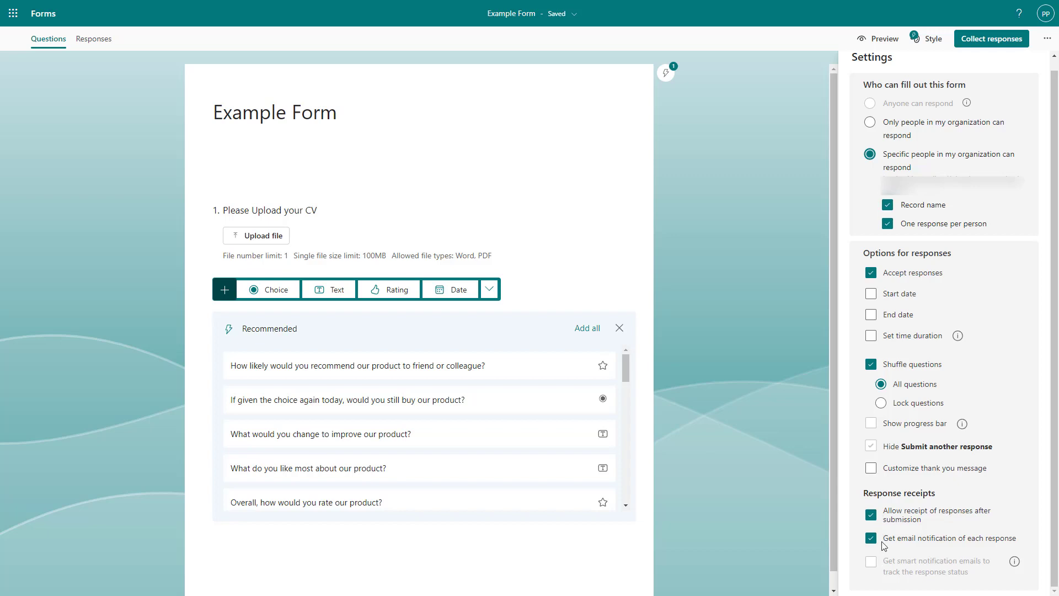
mouse_move(885, 531)
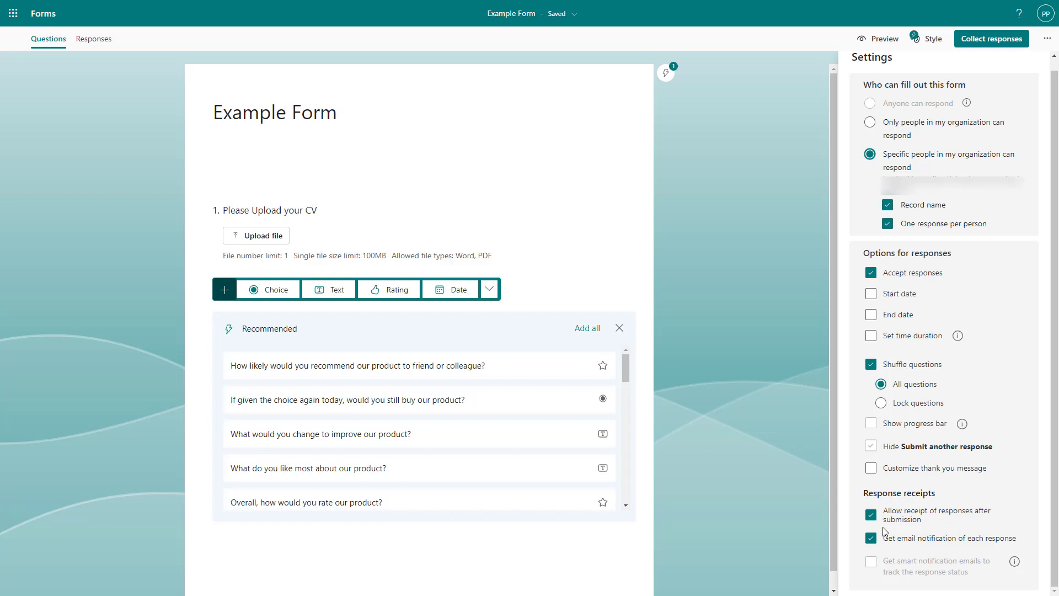